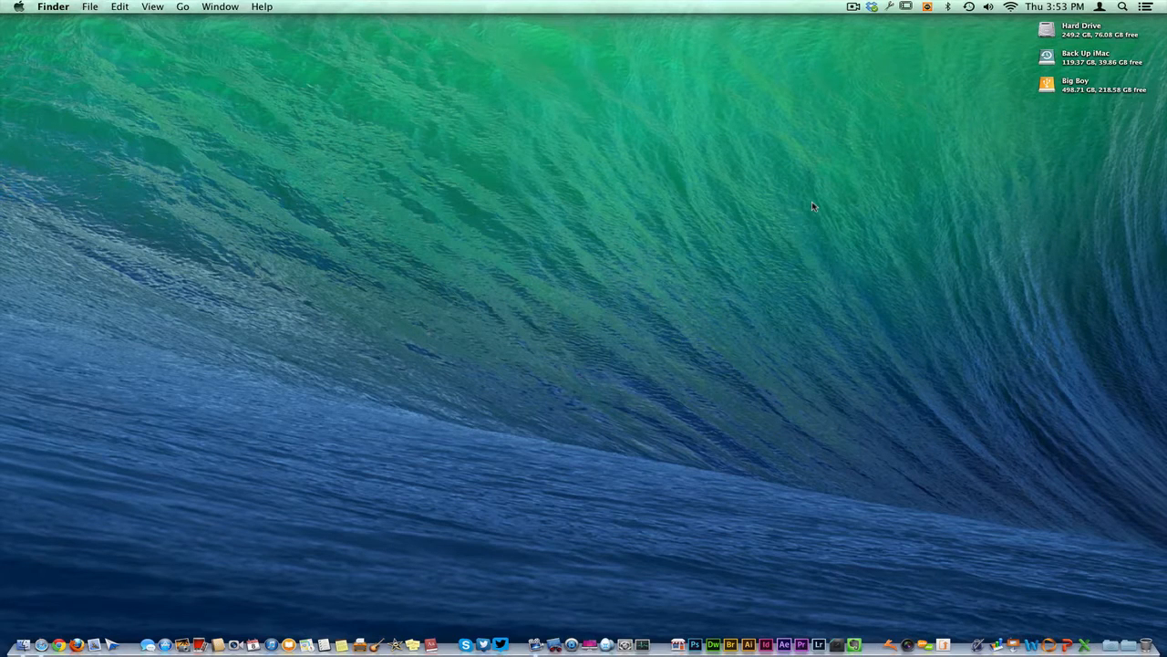
{"action": "mouse_move", "coordinate": [650, 613]}
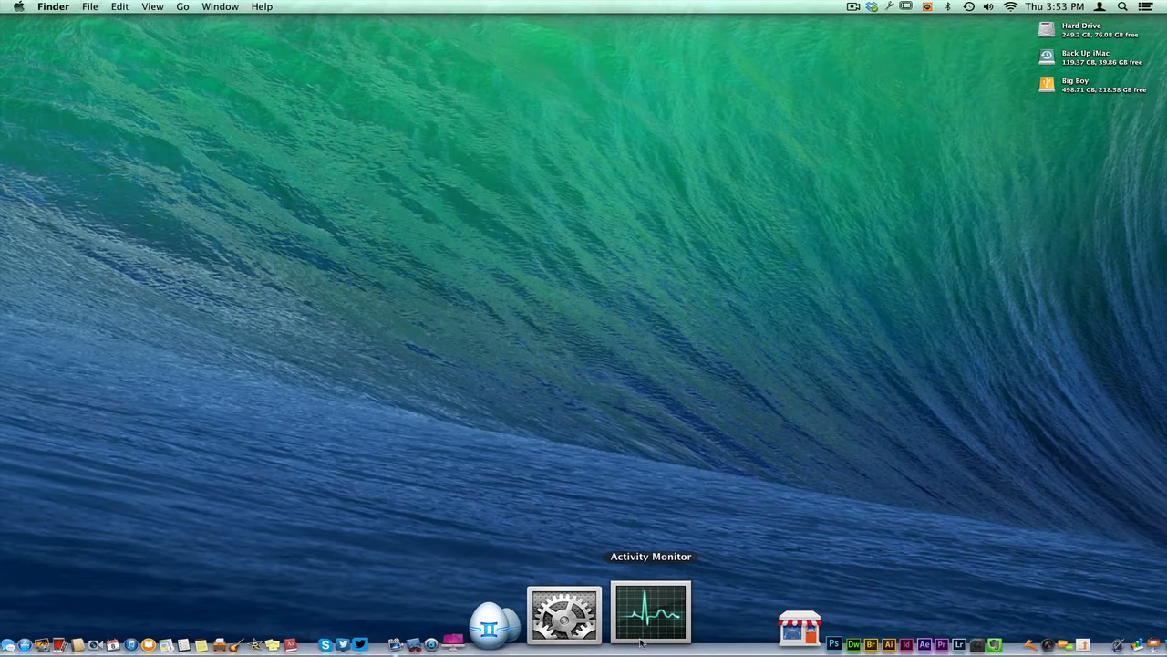
{"action": "mouse_move", "coordinate": [1046, 227]}
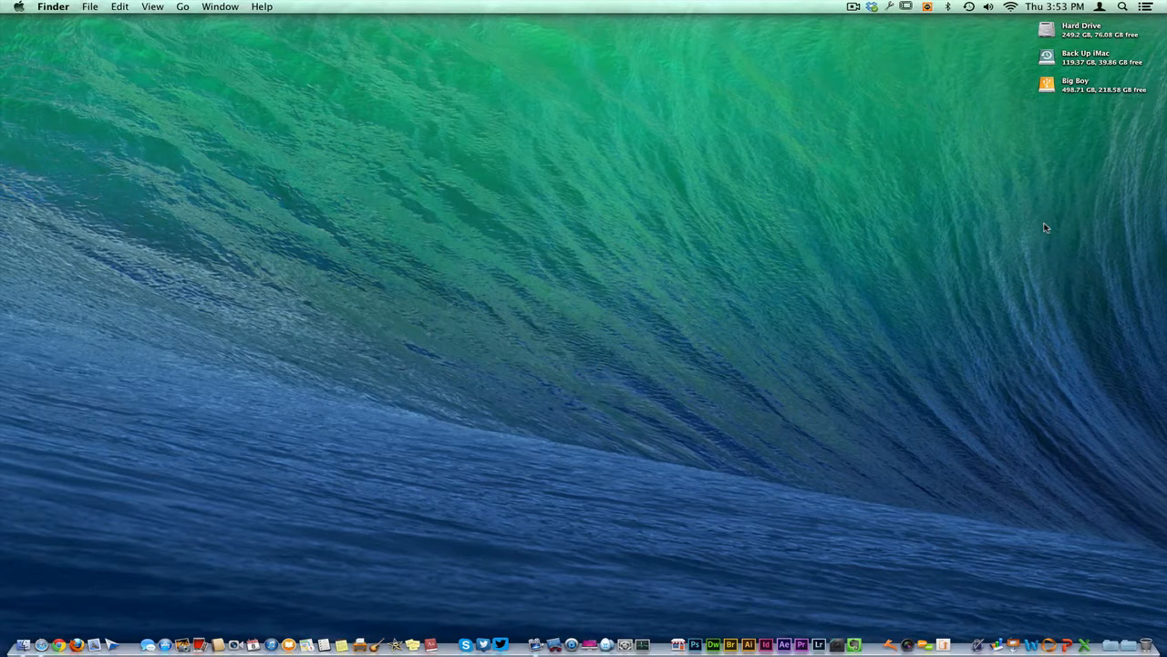
{"action": "mouse_move", "coordinate": [799, 454]}
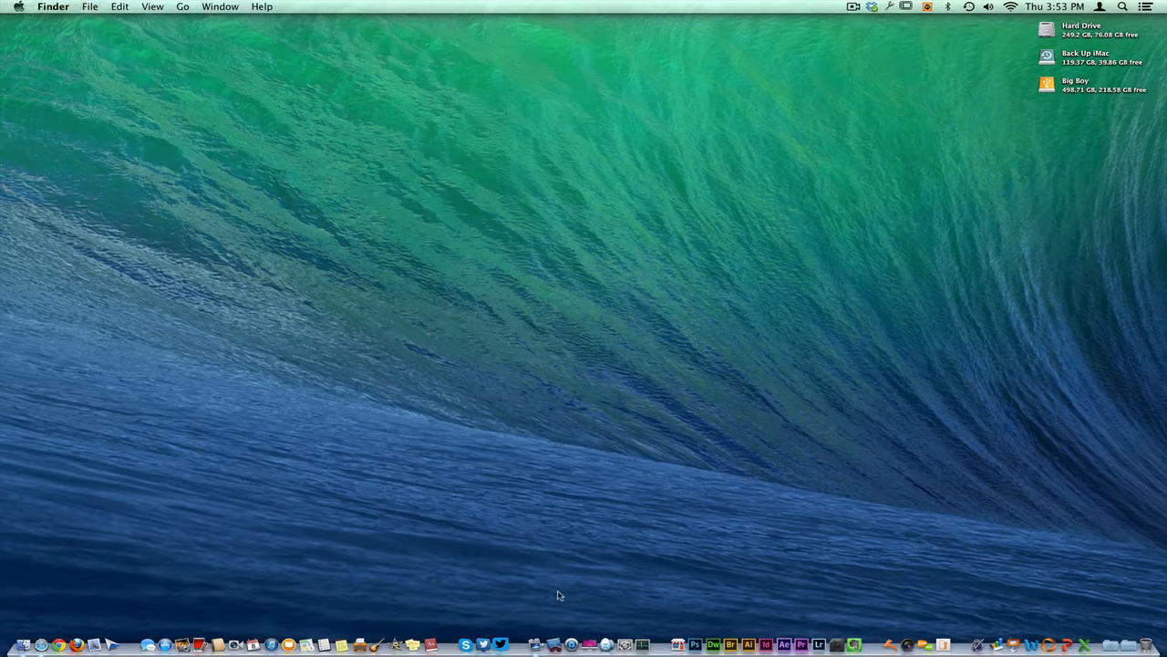
{"action": "mouse_move", "coordinate": [662, 611]}
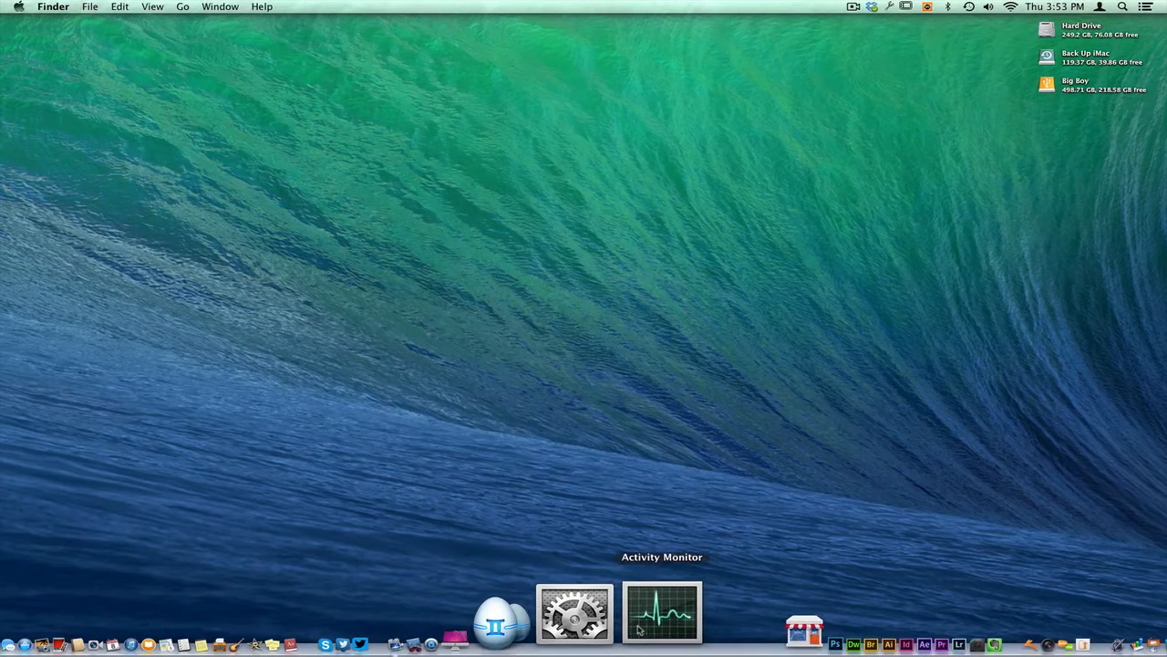
{"action": "mouse_move", "coordinate": [650, 548]}
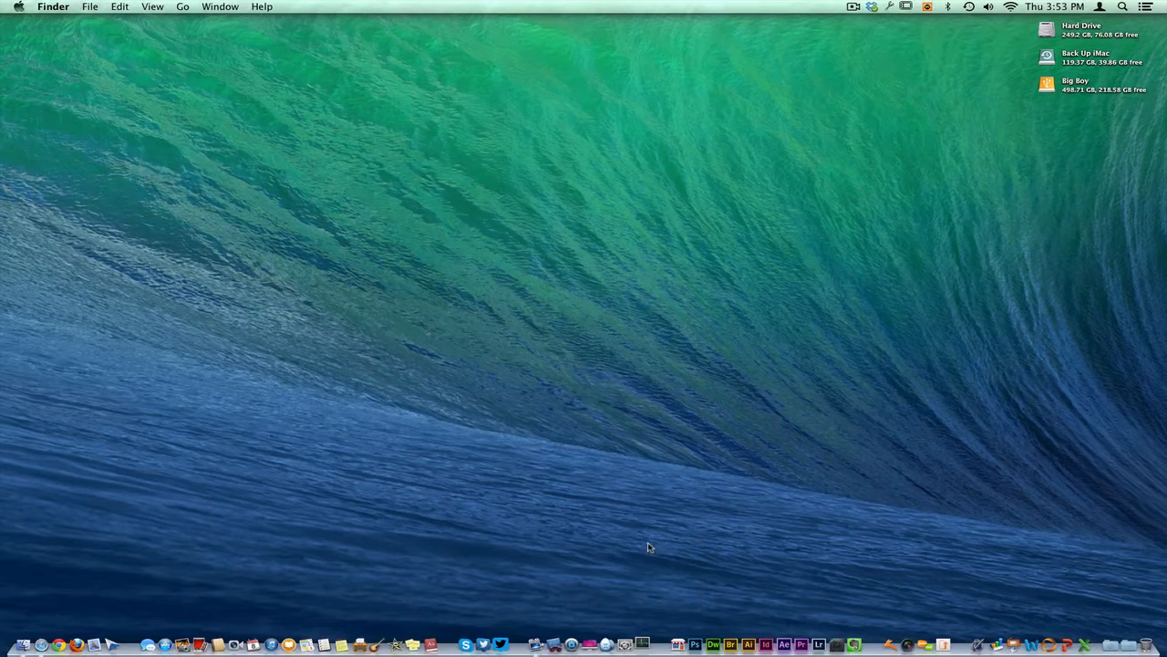
Step: Launch Activity Monitor from the Dock and set its dock icon to CPU History
{"action": "left_click", "coordinate": [643, 645]}
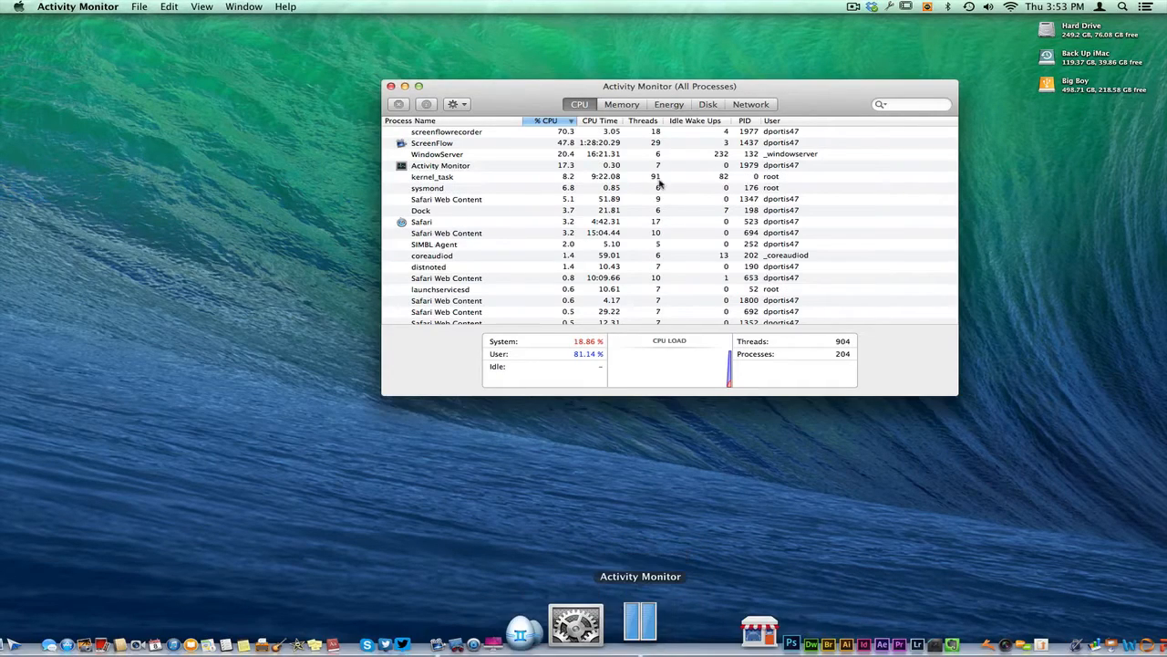
{"action": "left_click_drag", "start_coordinate": [669, 86], "coordinate": [604, 87]}
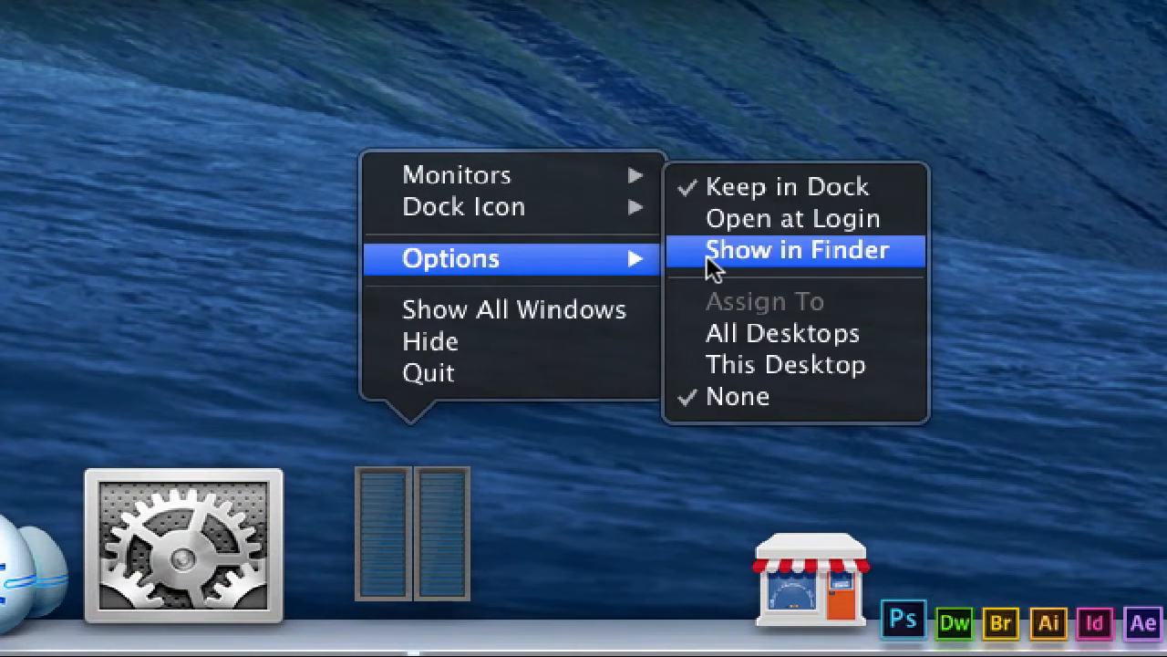
{"action": "mouse_move", "coordinate": [716, 314]}
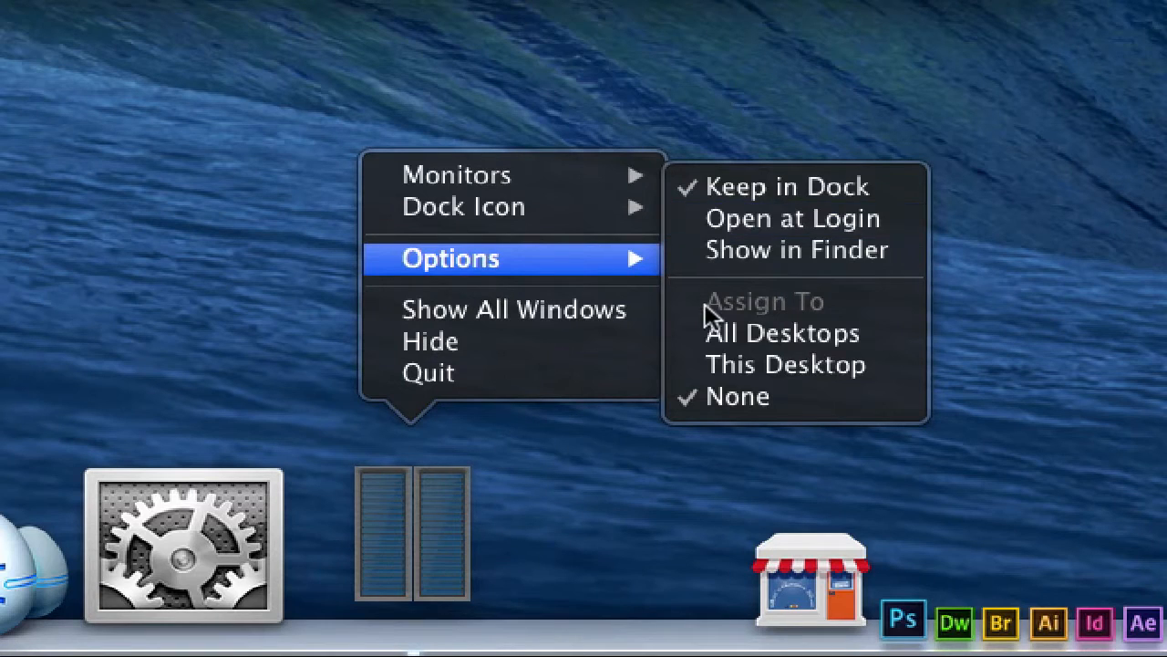
{"action": "mouse_move", "coordinate": [698, 319]}
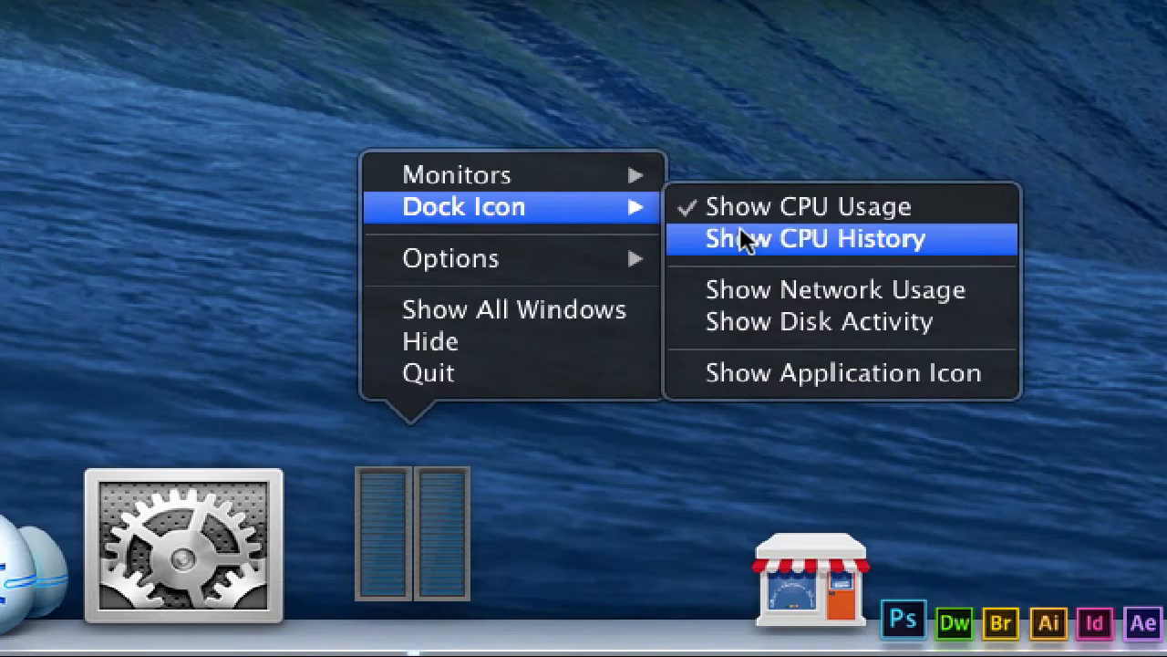
{"action": "left_click", "coordinate": [812, 238]}
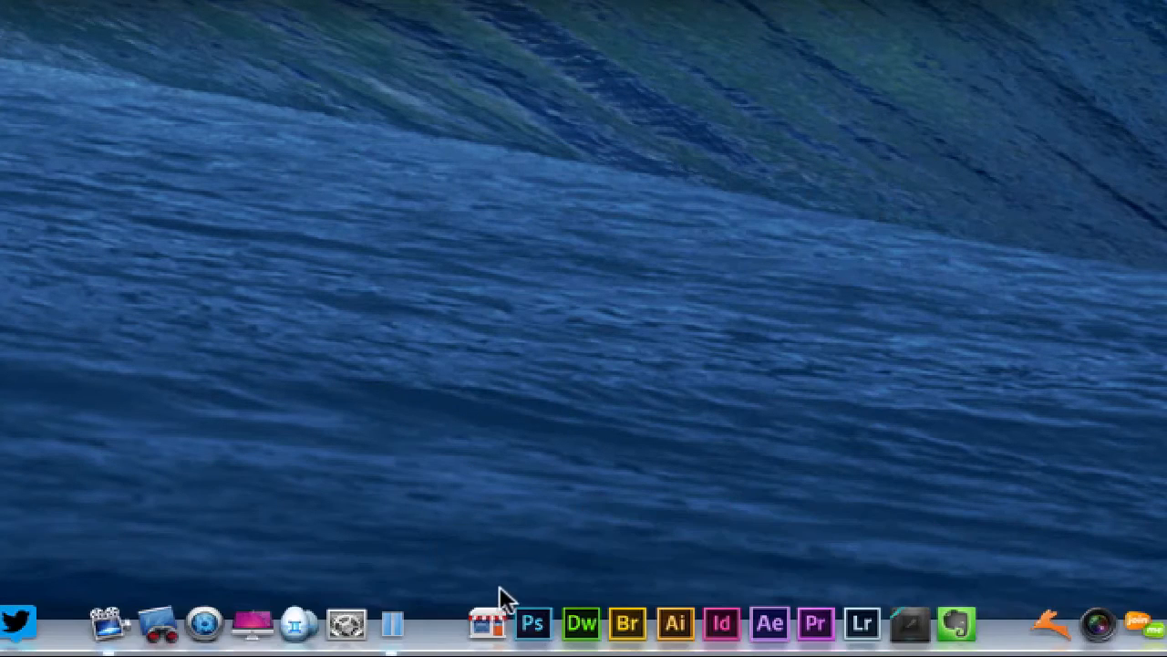
{"action": "mouse_move", "coordinate": [392, 565]}
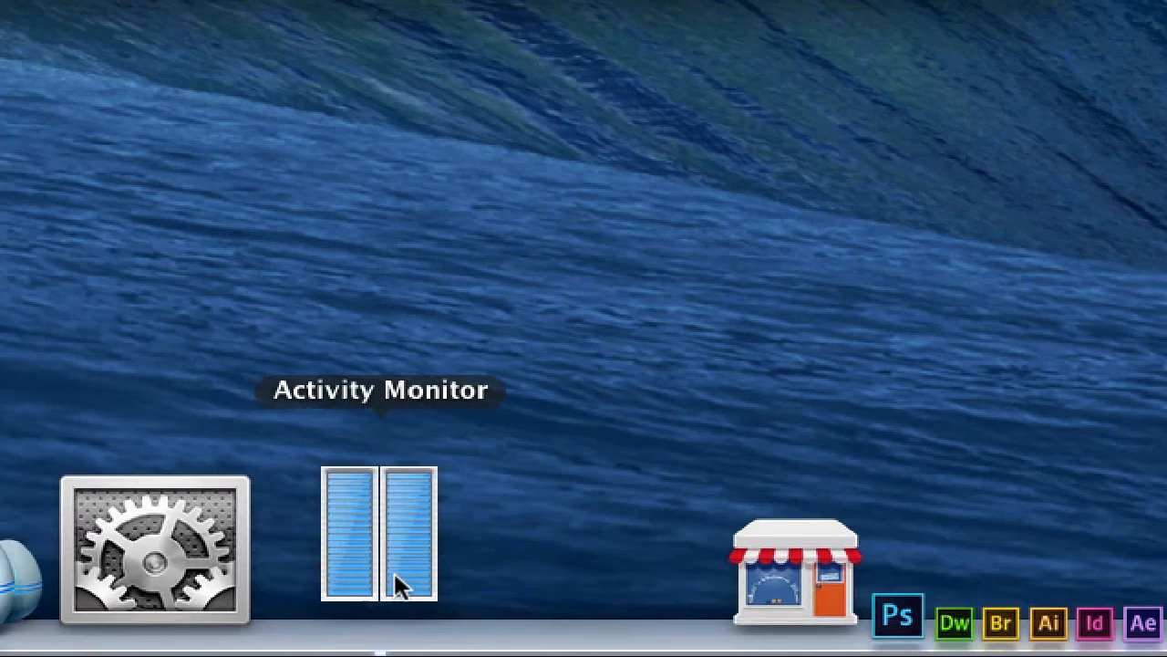
Step: Use the dock icon's right-click menu to switch it to Show Disk Activity
{"action": "right_click", "coordinate": [376, 547]}
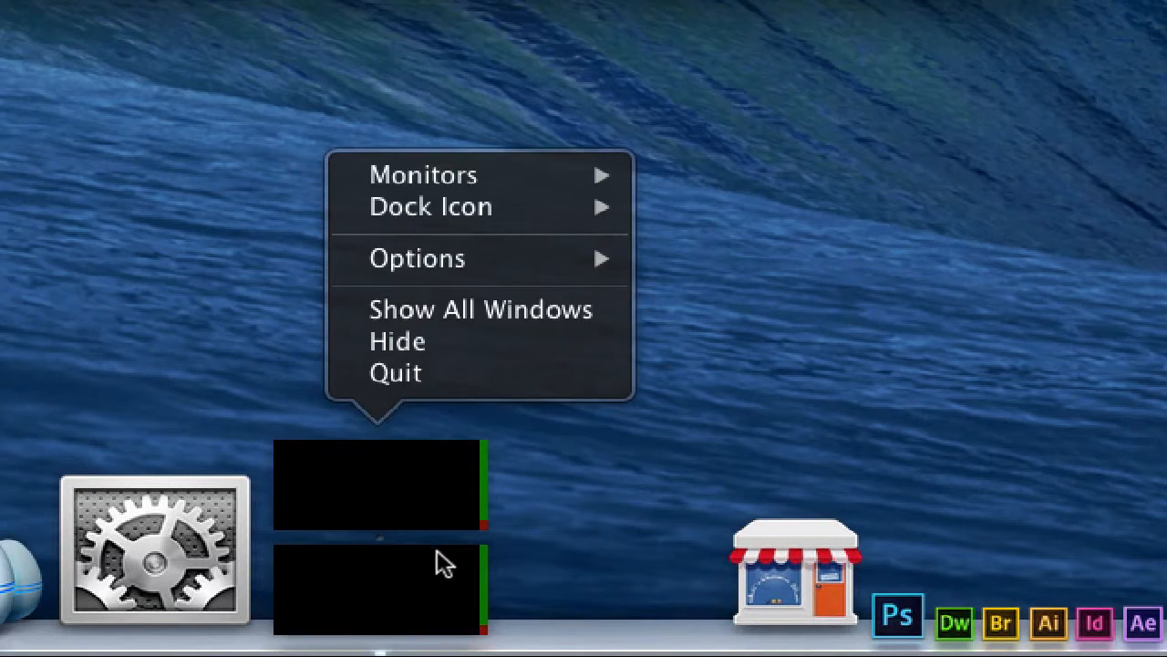
{"action": "mouse_move", "coordinate": [632, 547]}
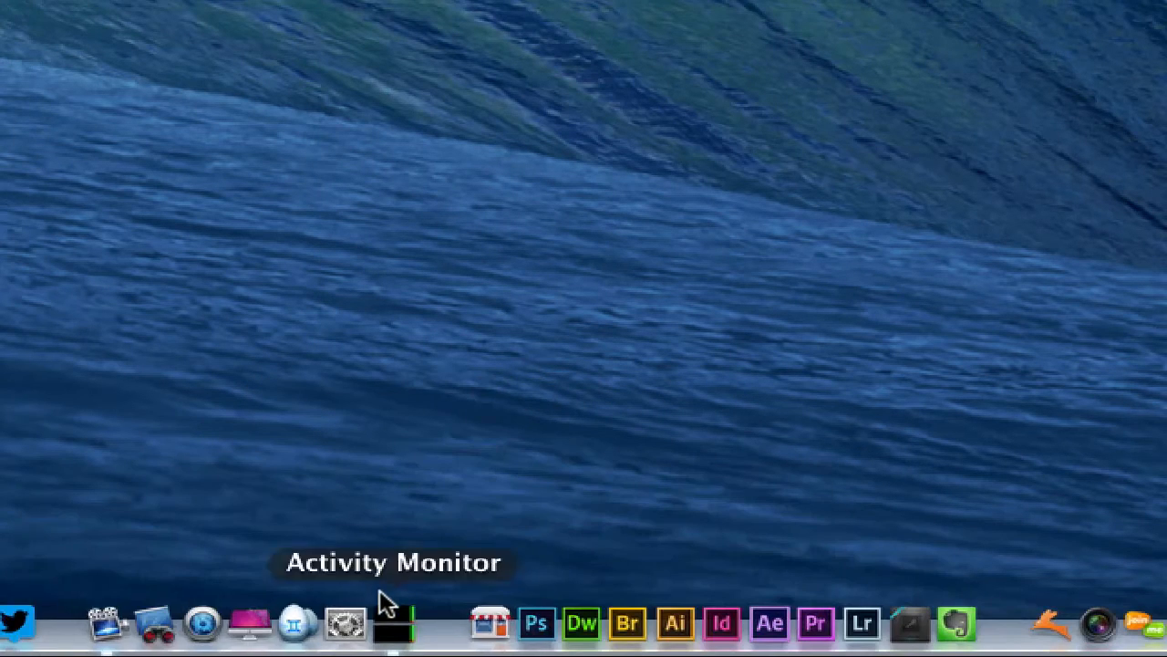
{"action": "right_click", "coordinate": [394, 623]}
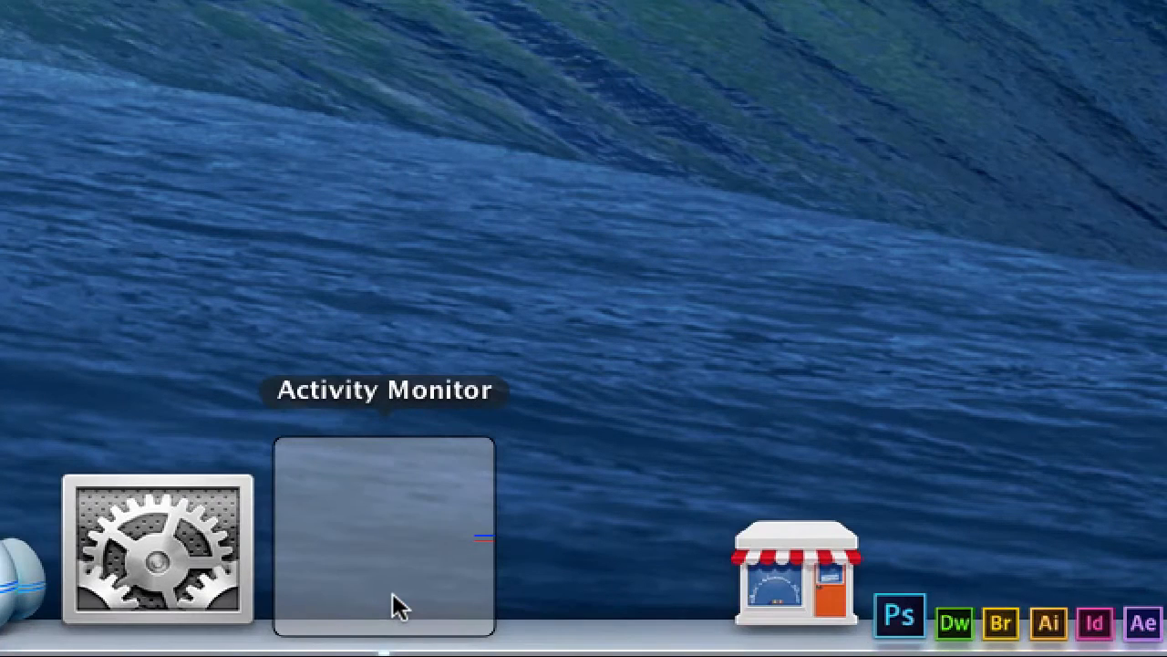
{"action": "mouse_move", "coordinate": [582, 431]}
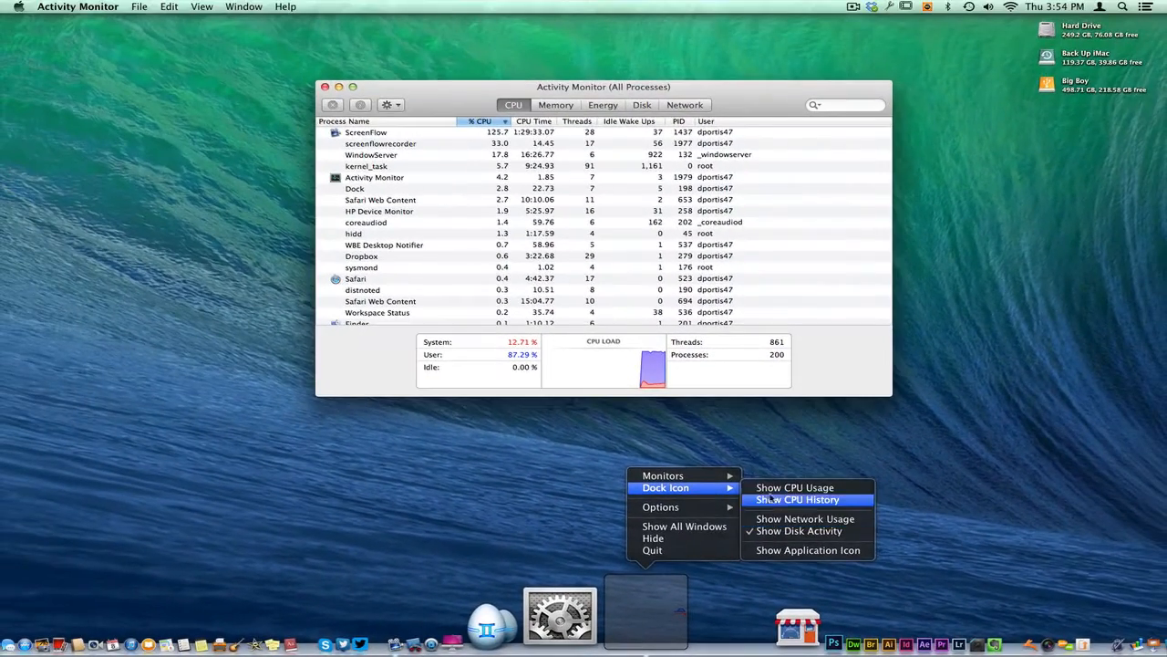
Step: Switch the dock icon back to Show CPU History
{"action": "left_click", "coordinate": [797, 499]}
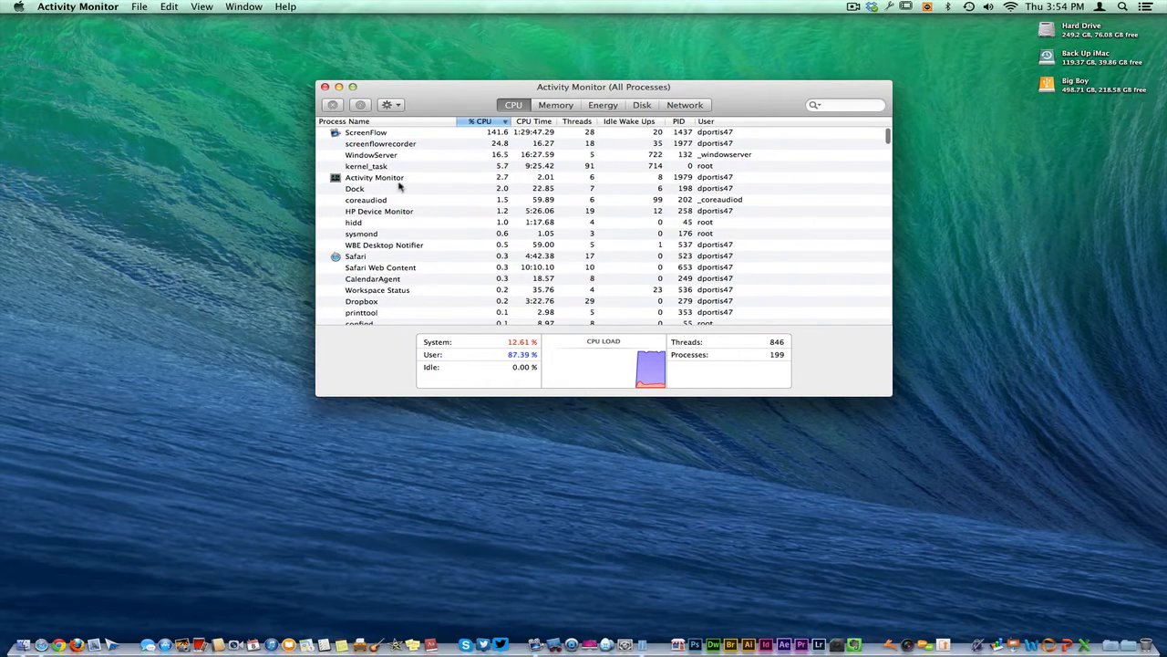
{"action": "mouse_move", "coordinate": [330, 396]}
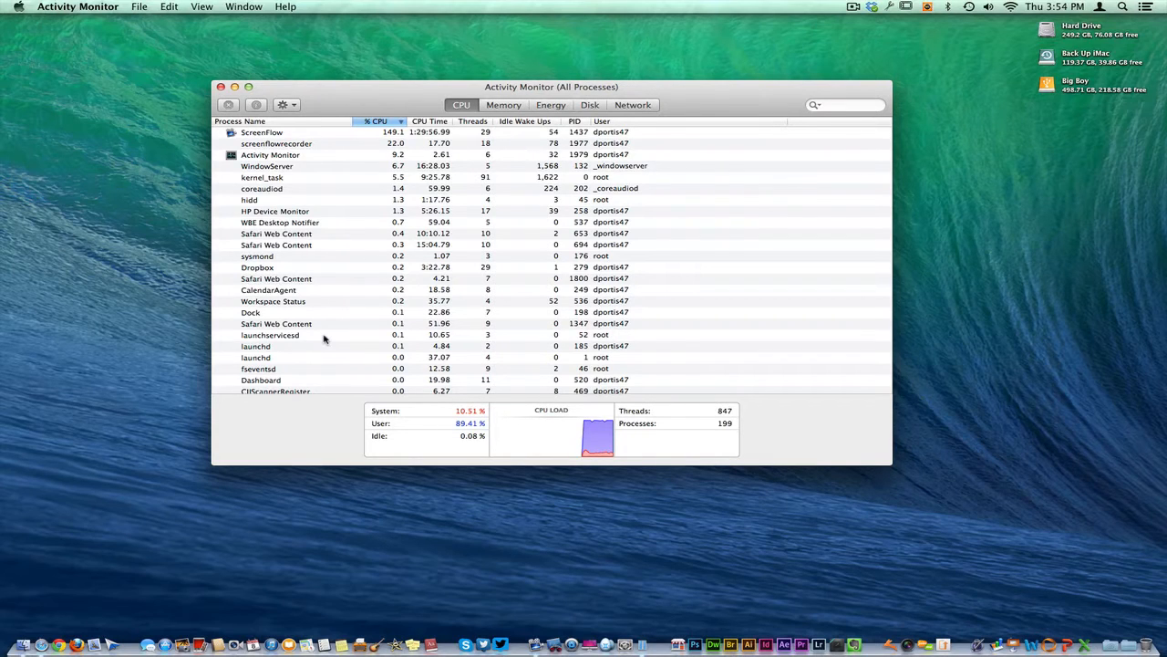
Step: View the Memory tab sorted by memory used, then switch to the Energy tab
{"action": "left_click", "coordinate": [503, 104]}
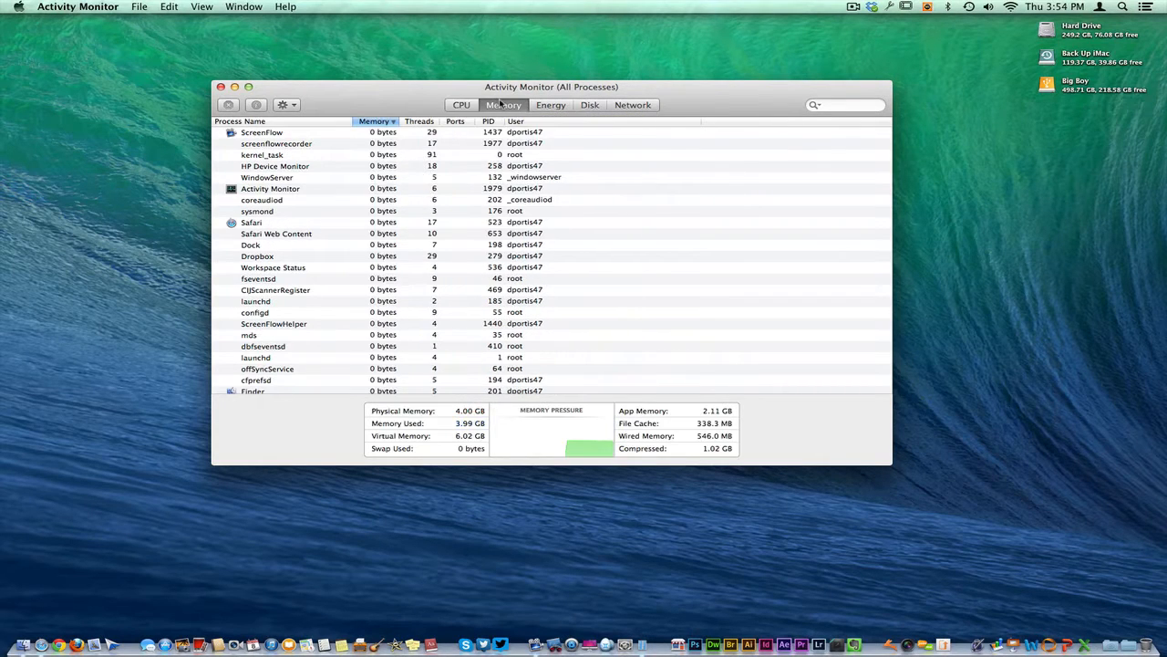
{"action": "left_click", "coordinate": [374, 120]}
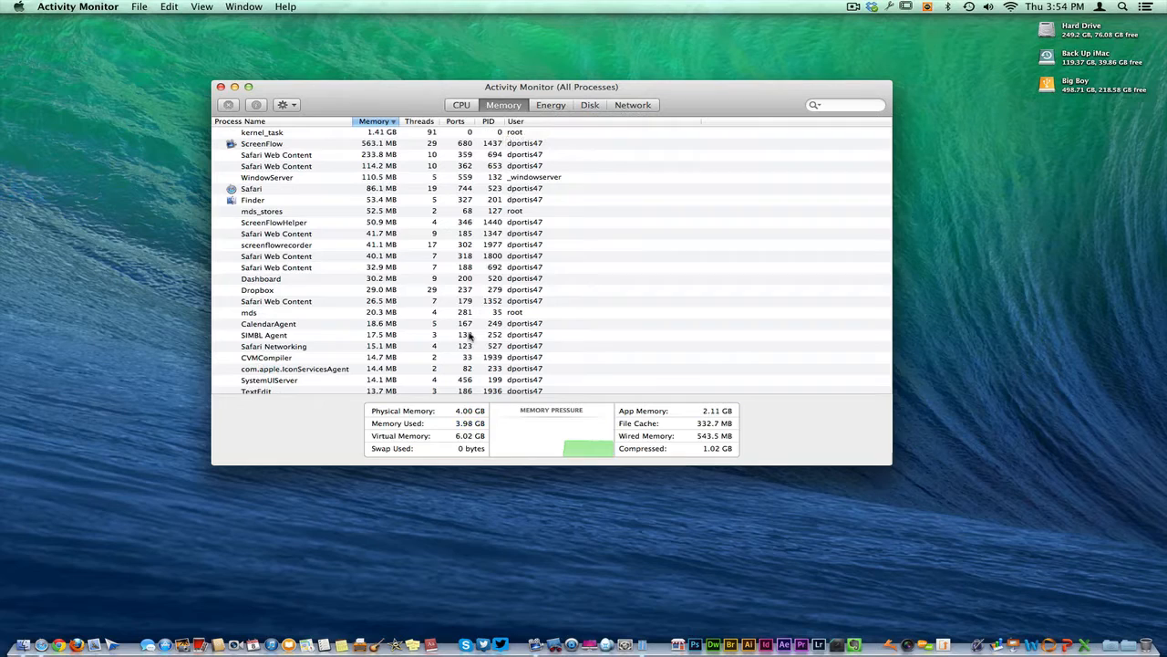
{"action": "mouse_move", "coordinate": [551, 409]}
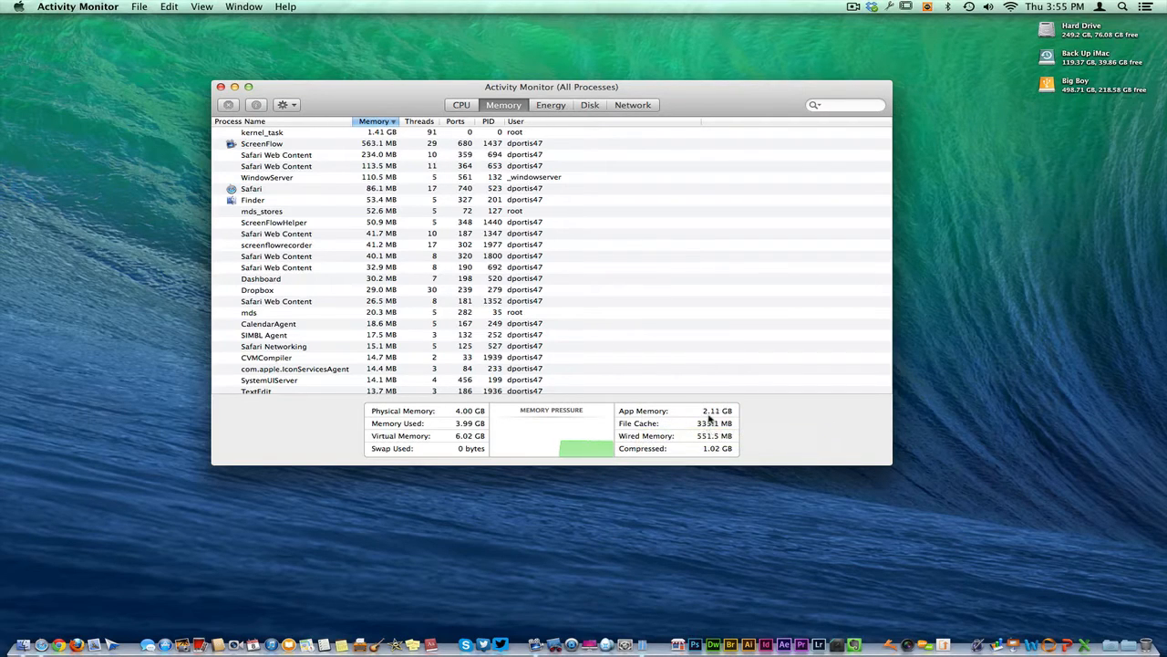
{"action": "mouse_move", "coordinate": [717, 410]}
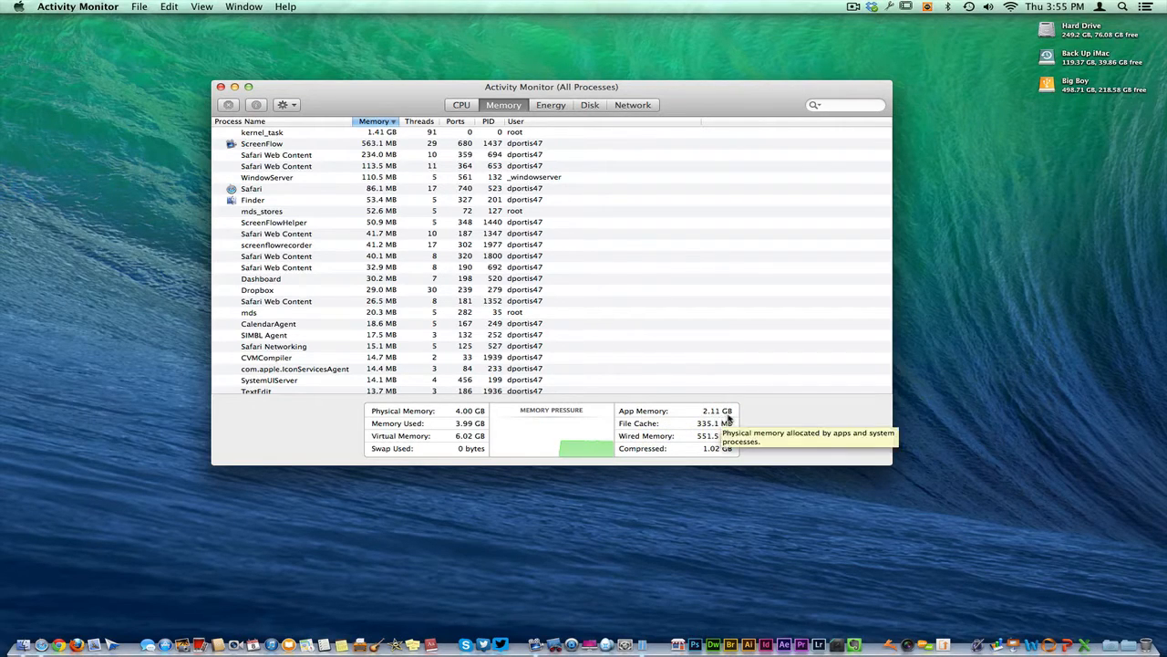
{"action": "mouse_move", "coordinate": [665, 448]}
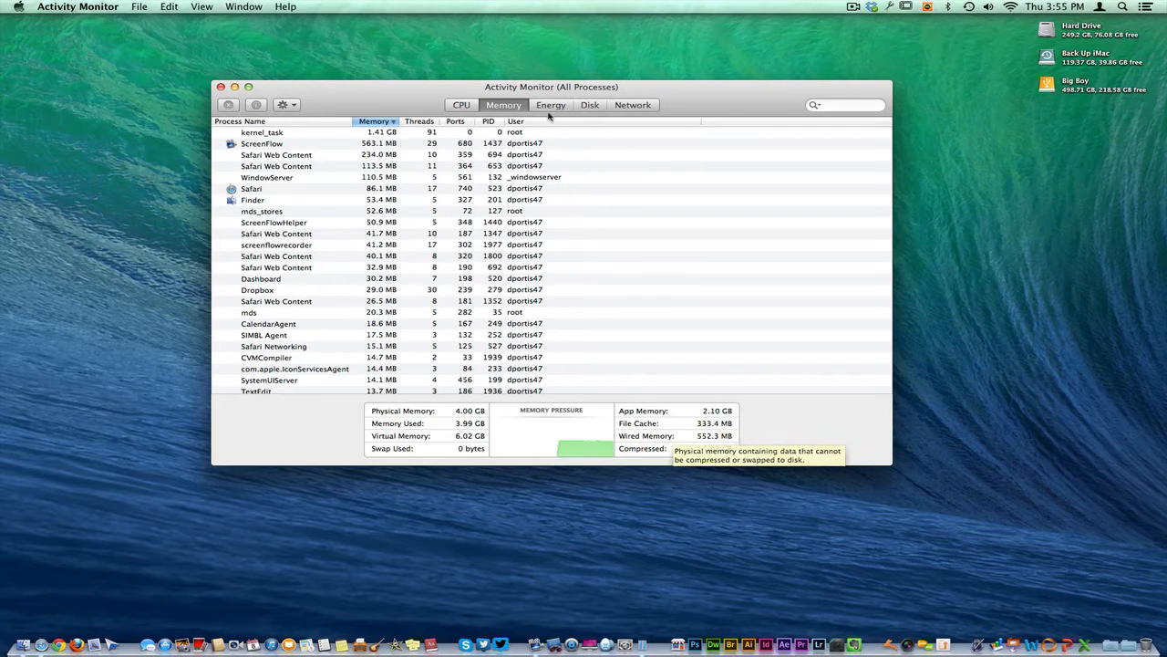
{"action": "left_click", "coordinate": [551, 104]}
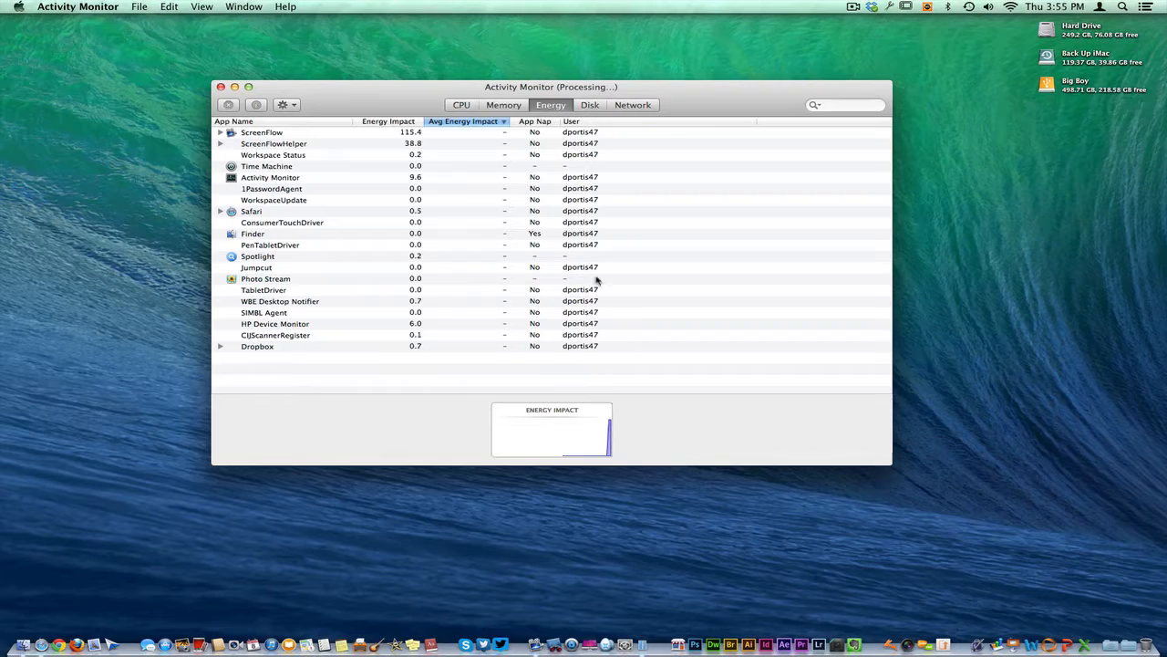
{"action": "mouse_move", "coordinate": [597, 121]}
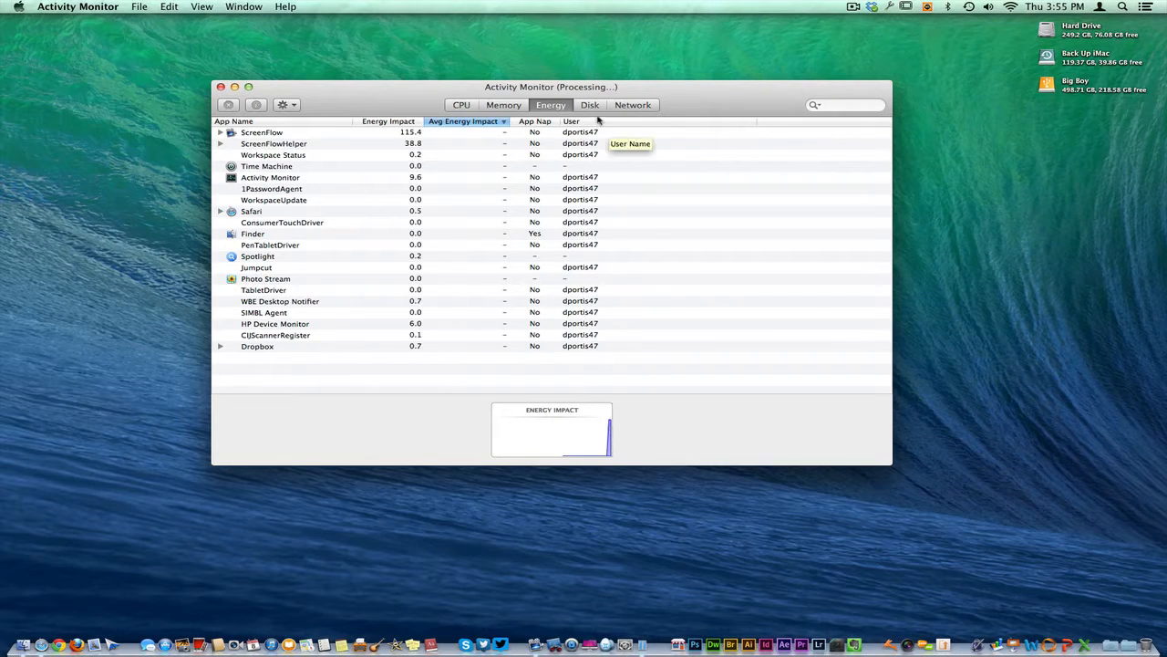
Step: Check per-process disk reads and writes, then per-process network traffic
{"action": "left_click", "coordinate": [589, 104]}
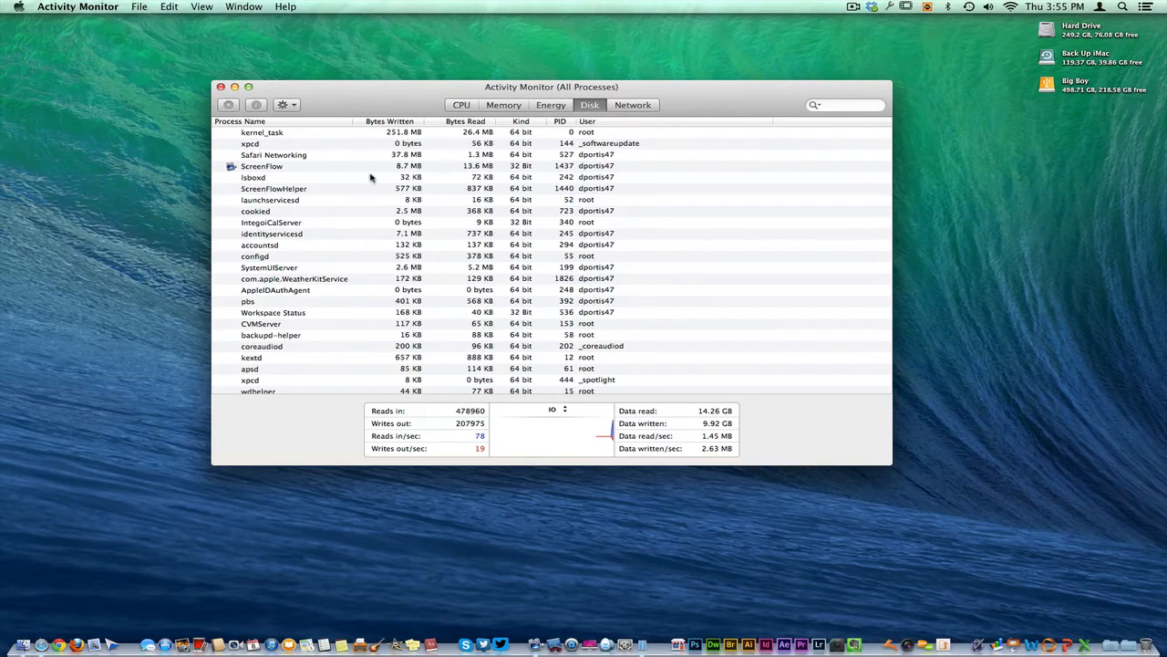
{"action": "left_click", "coordinate": [632, 104]}
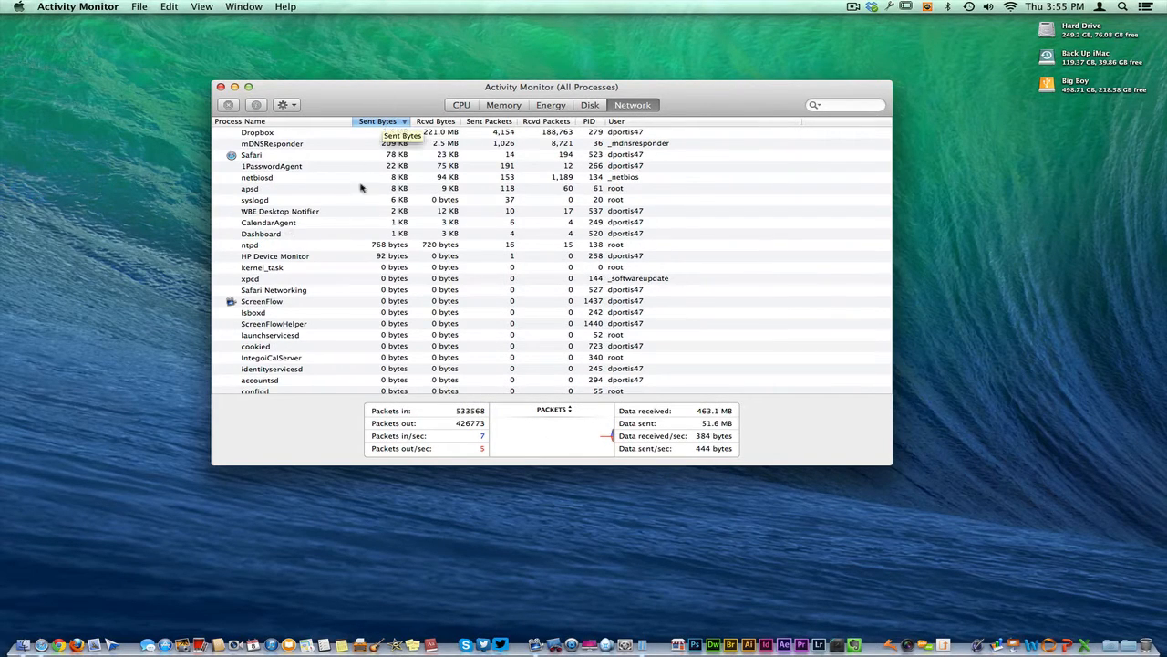
Step: Select and quit HP Device Monitor, then return to the CPU tab
{"action": "left_click", "coordinate": [275, 256]}
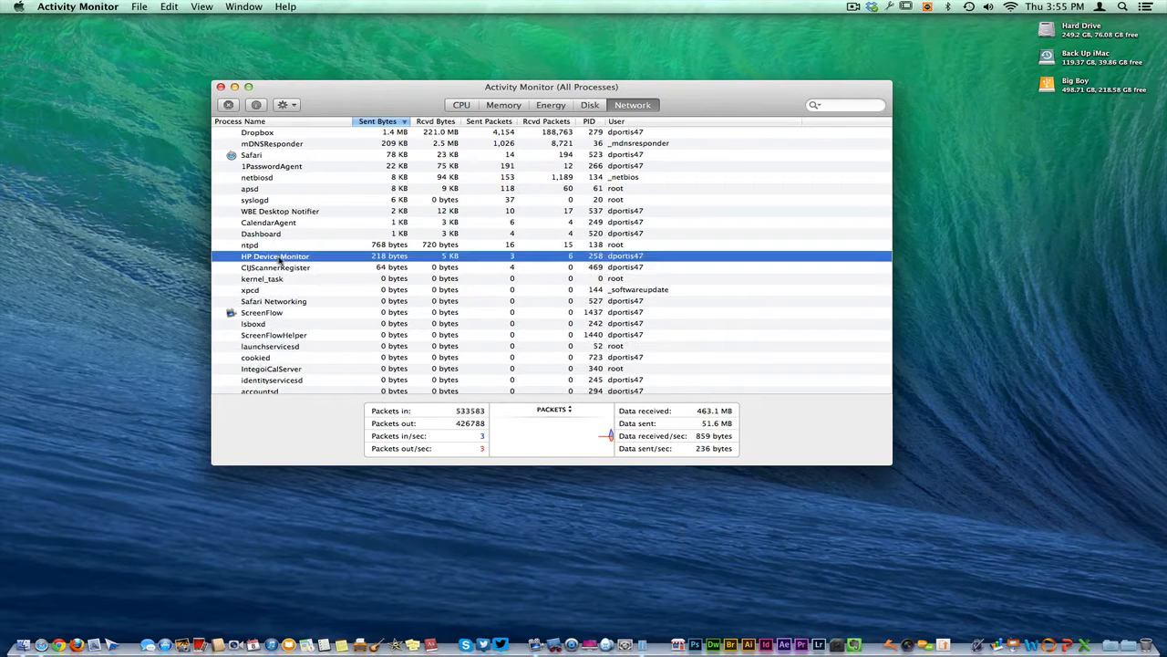
{"action": "mouse_move", "coordinate": [361, 270]}
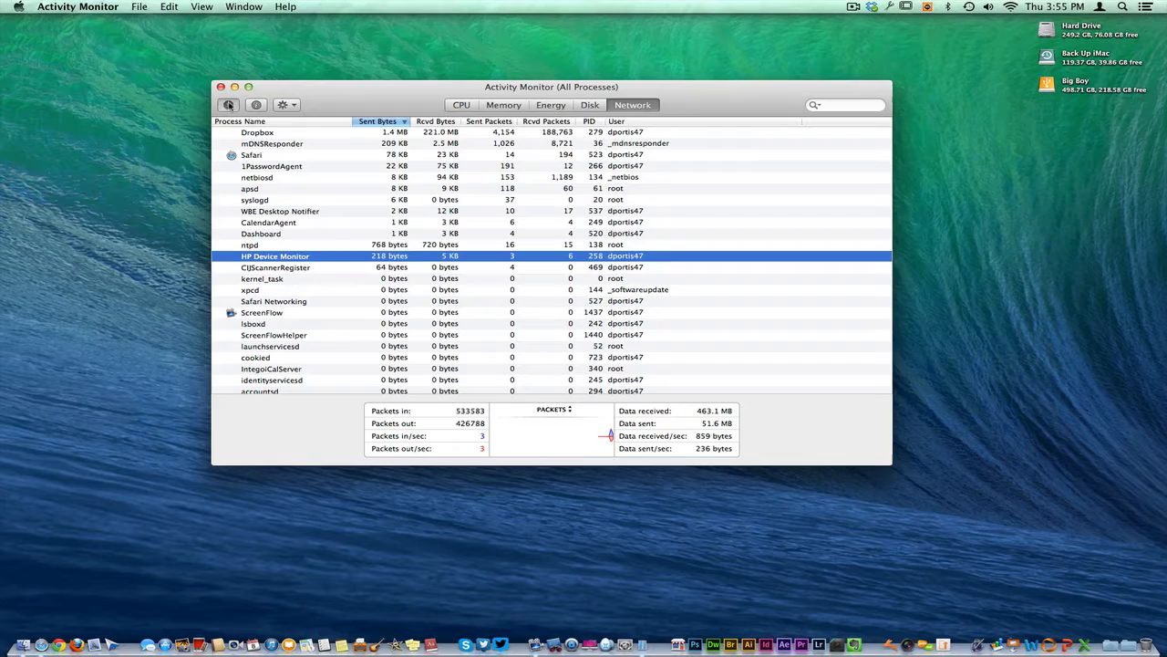
{"action": "left_click", "coordinate": [228, 104]}
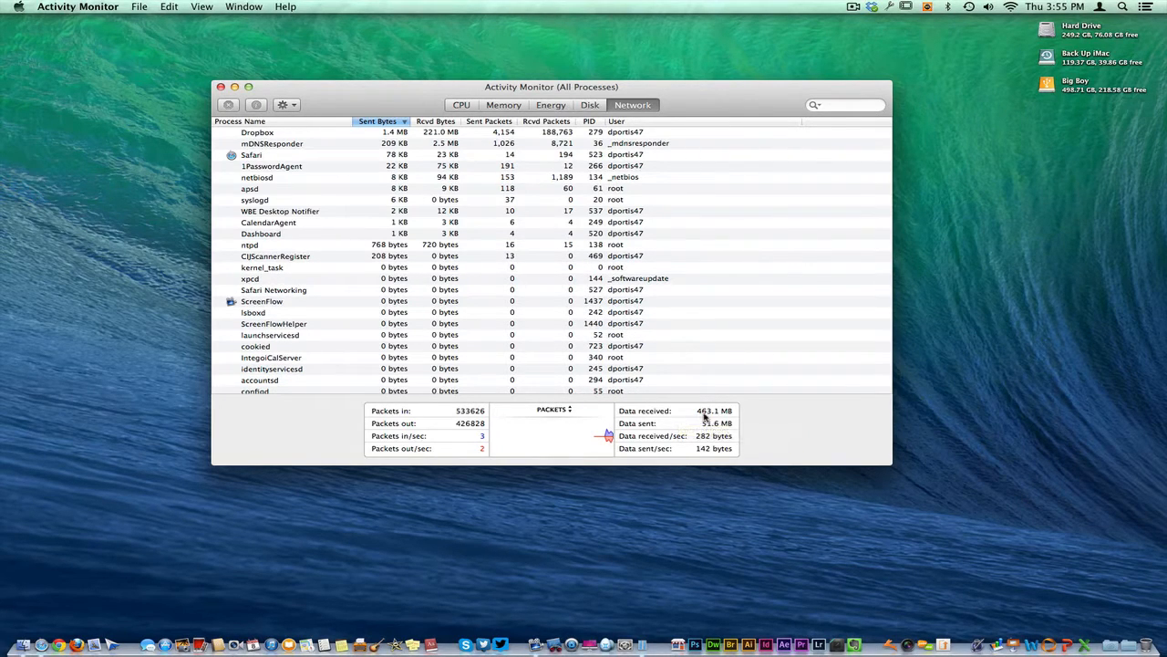
{"action": "left_click", "coordinate": [461, 104]}
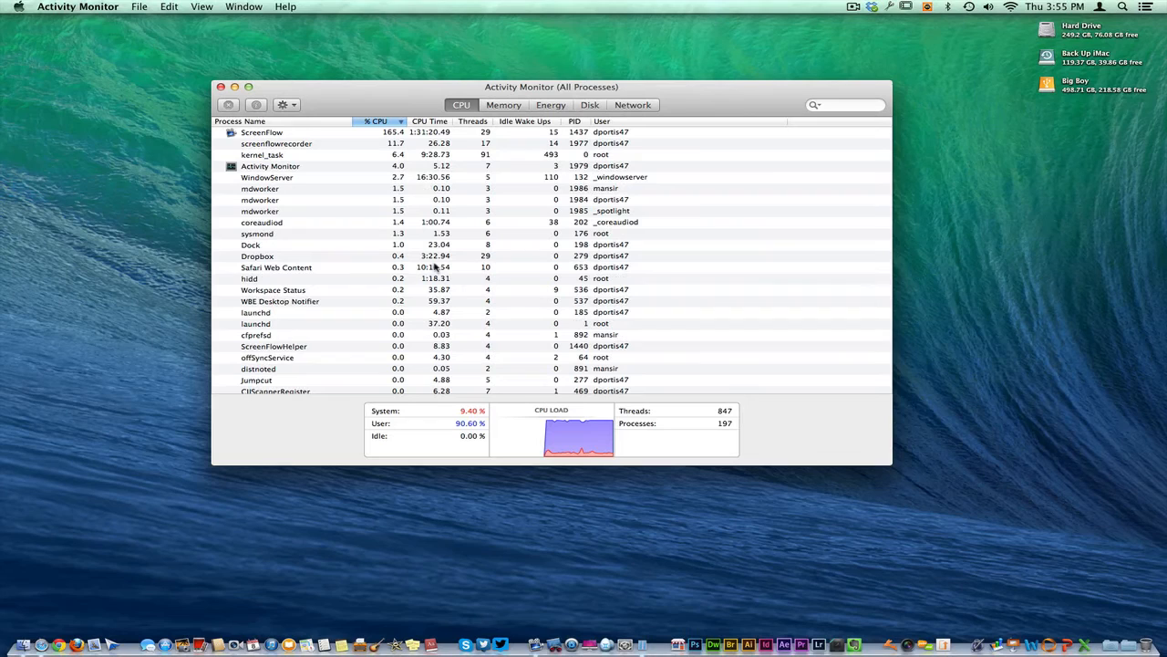
{"action": "mouse_move", "coordinate": [503, 104]}
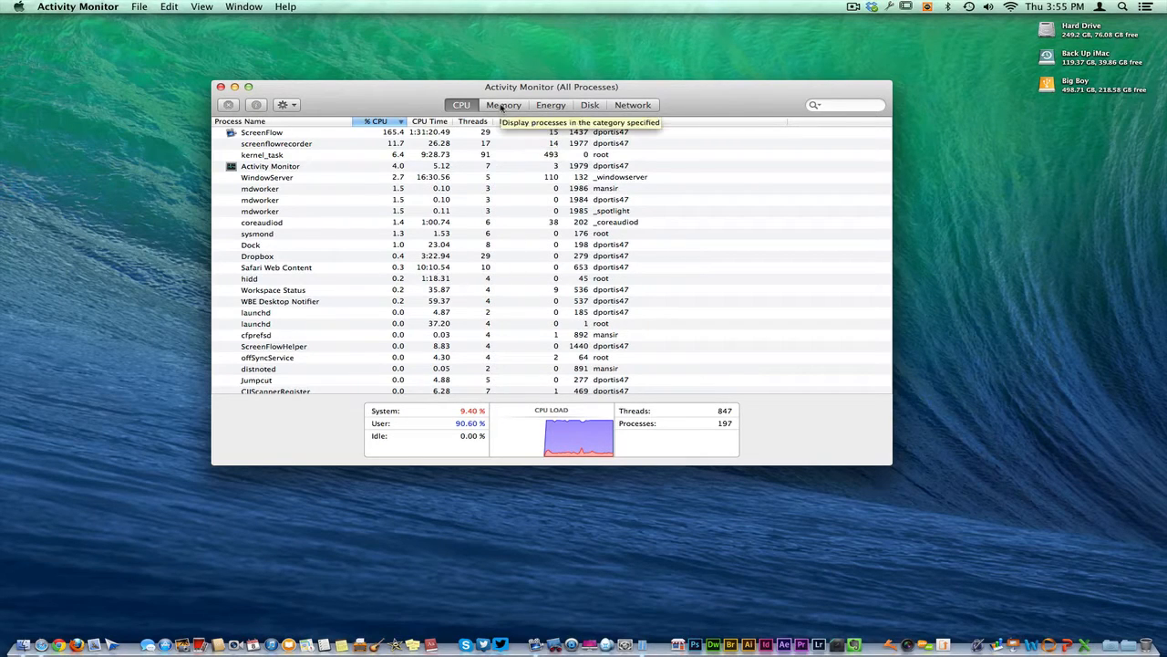
Step: Switch to the Memory tab showing per-process memory, swap and pressure totals
{"action": "left_click", "coordinate": [504, 104]}
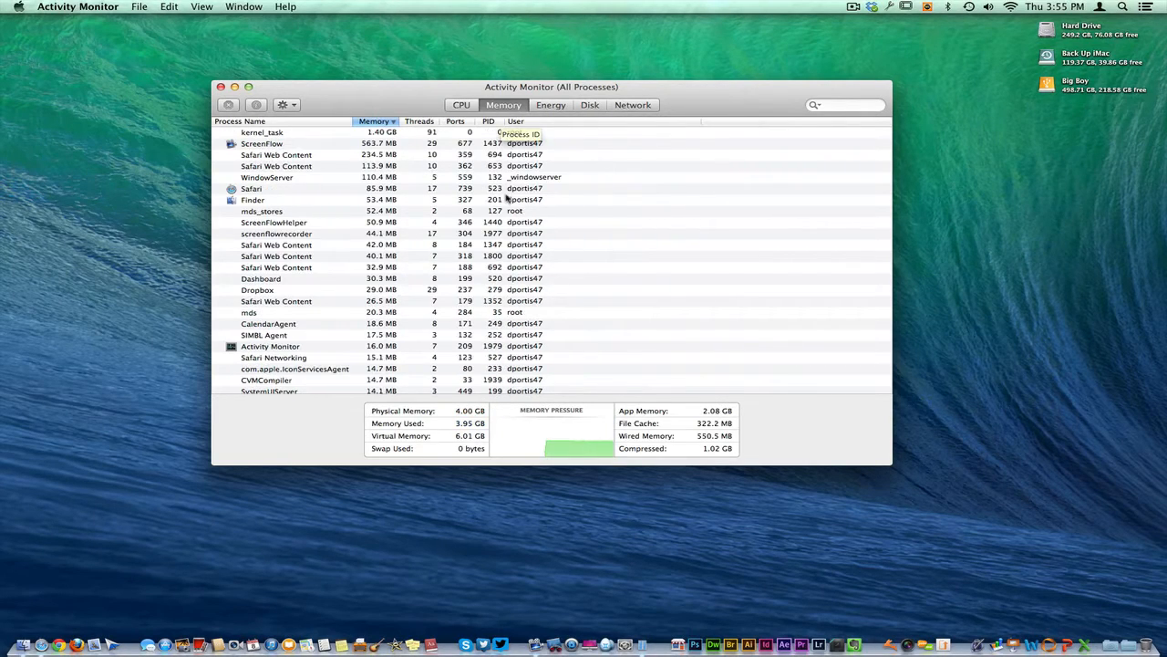
{"action": "mouse_move", "coordinate": [551, 424]}
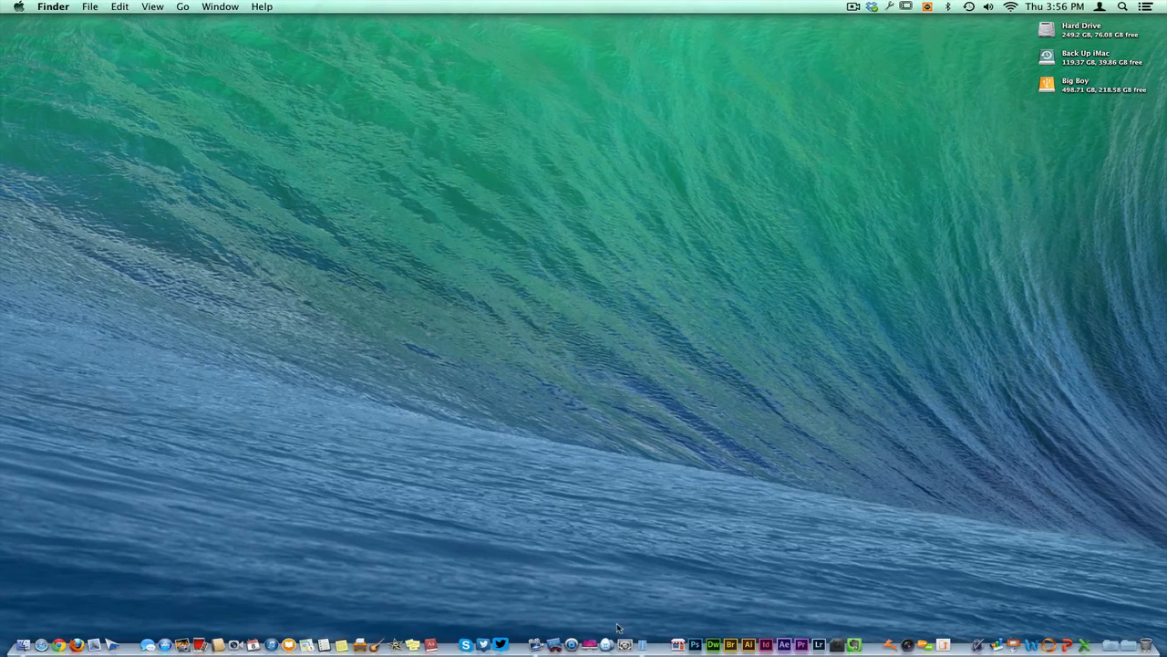
{"action": "mouse_move", "coordinate": [655, 643]}
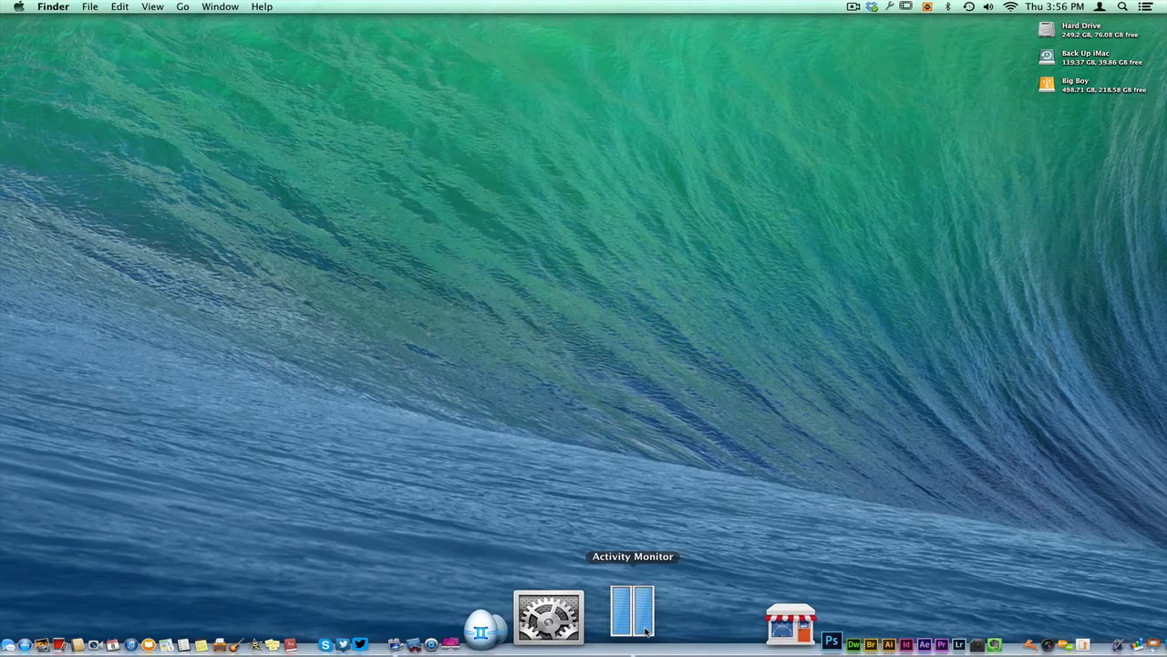
Step: Reopen Activity Monitor from its Dock icon
{"action": "left_click", "coordinate": [633, 611]}
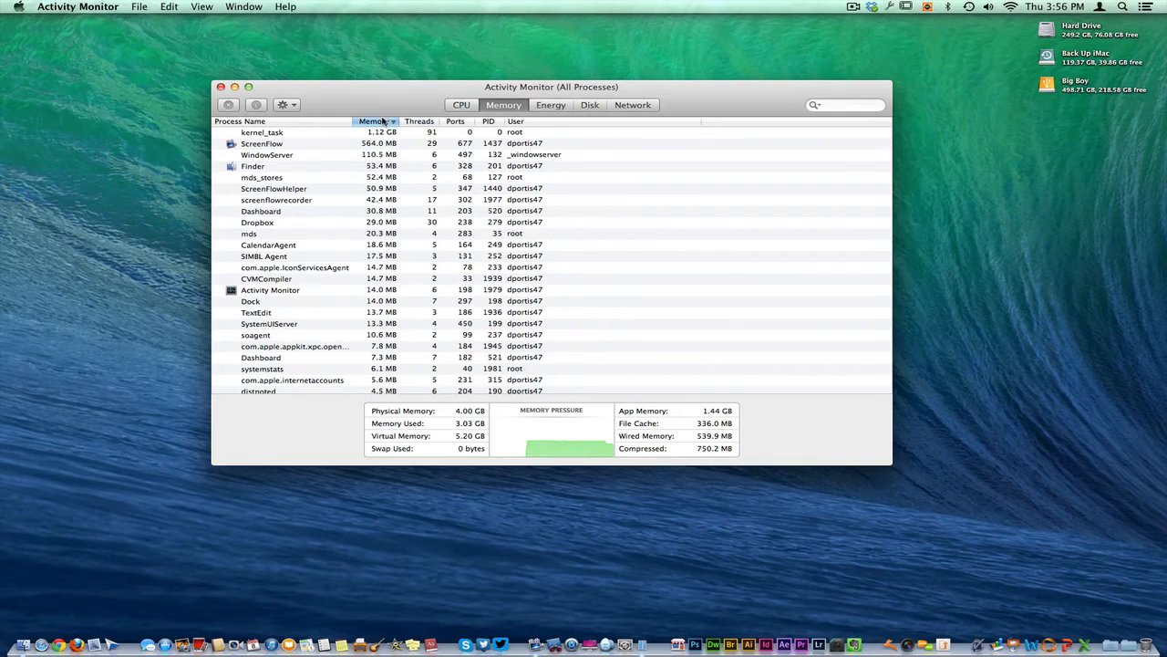
Step: Switch to the CPU tab to see updated per-process CPU load
{"action": "left_click", "coordinate": [461, 104]}
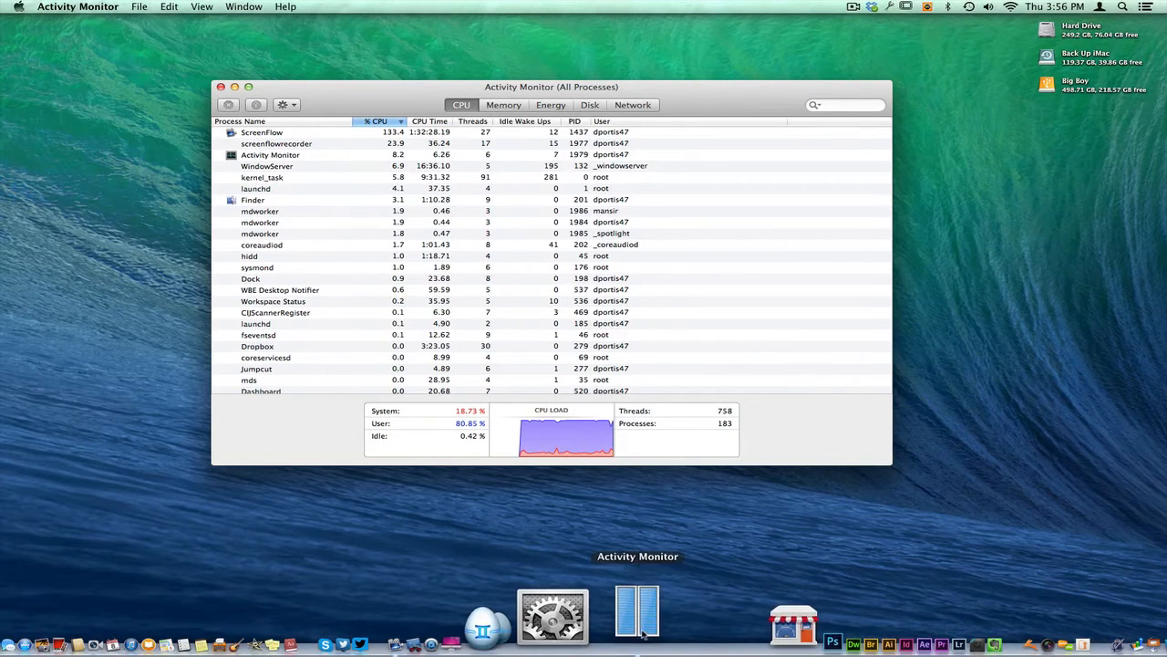
{"action": "mouse_move", "coordinate": [646, 582]}
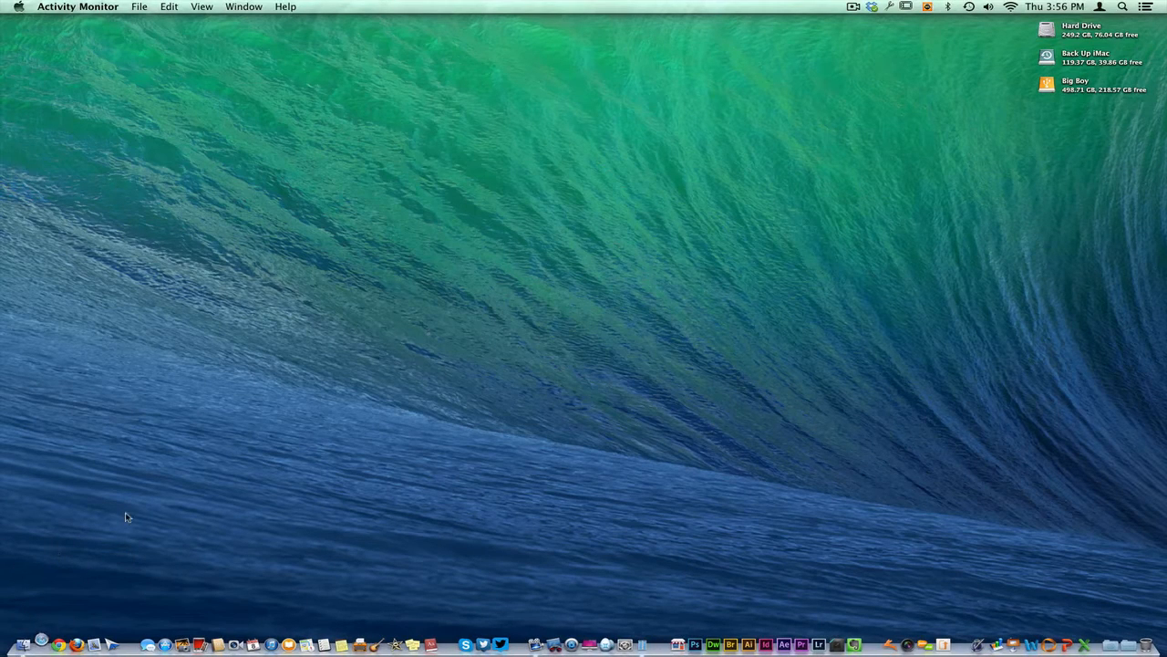
{"action": "mouse_move", "coordinate": [344, 381]}
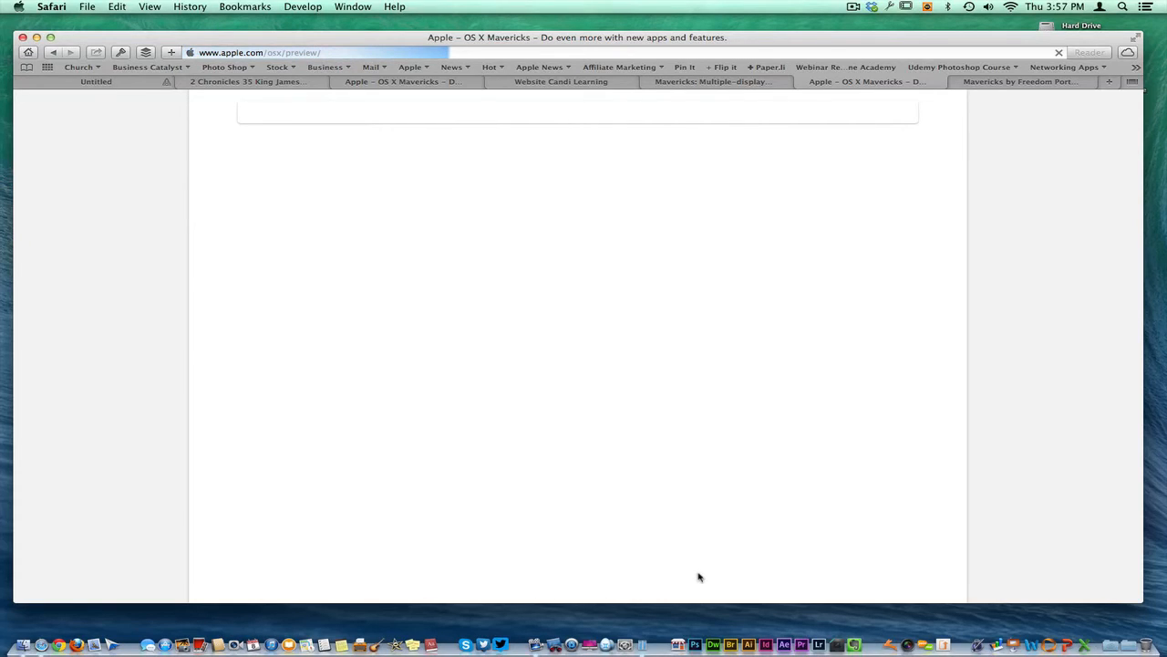
{"action": "mouse_move", "coordinate": [774, 435]}
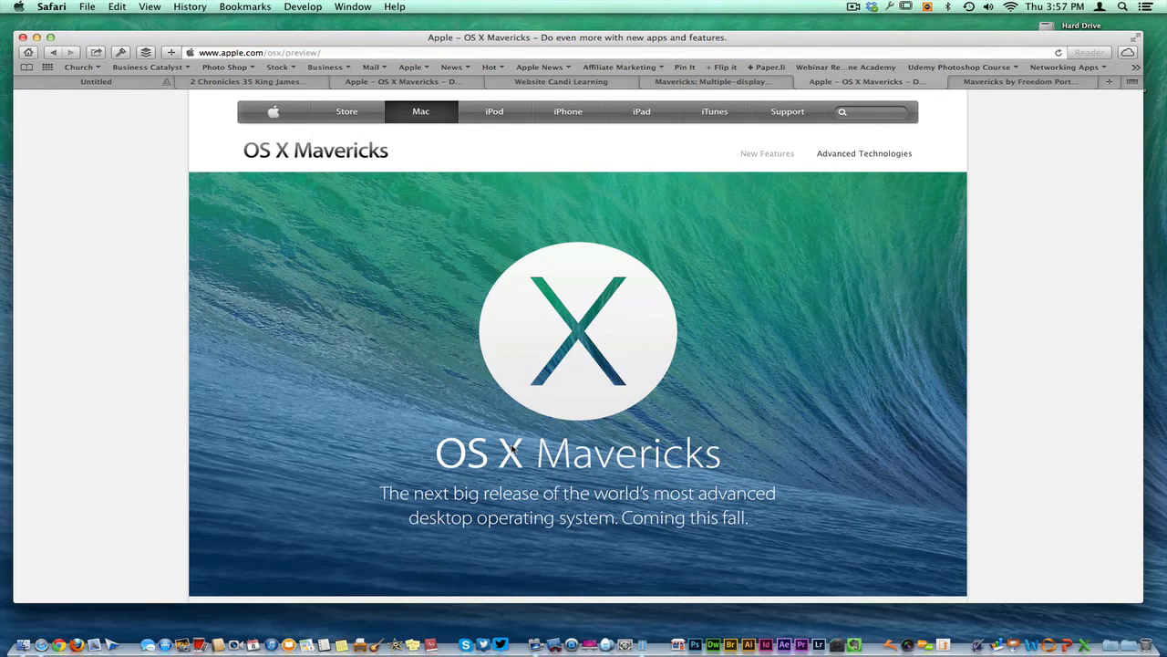
{"action": "mouse_move", "coordinate": [1069, 126]}
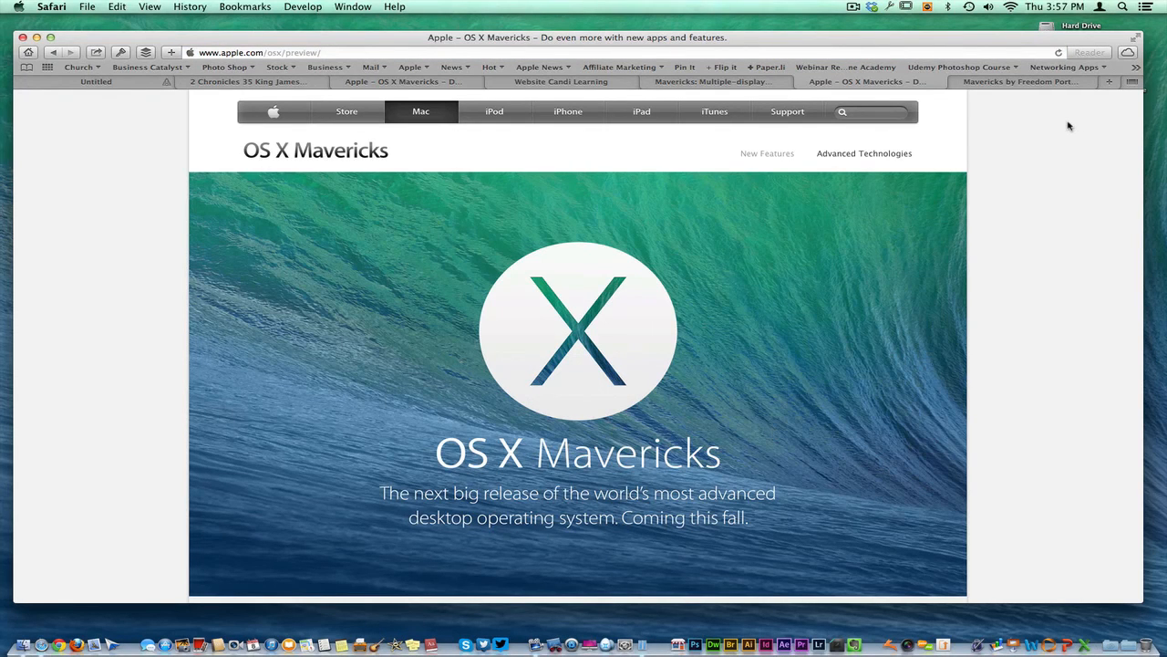
{"action": "mouse_move", "coordinate": [1029, 162]}
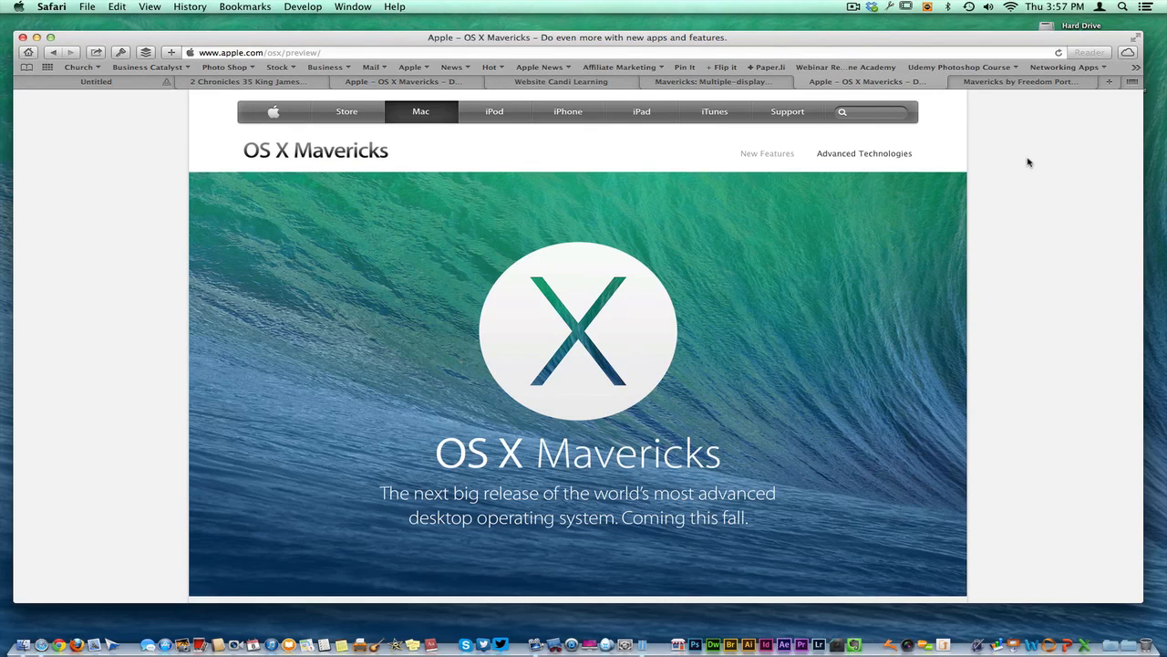